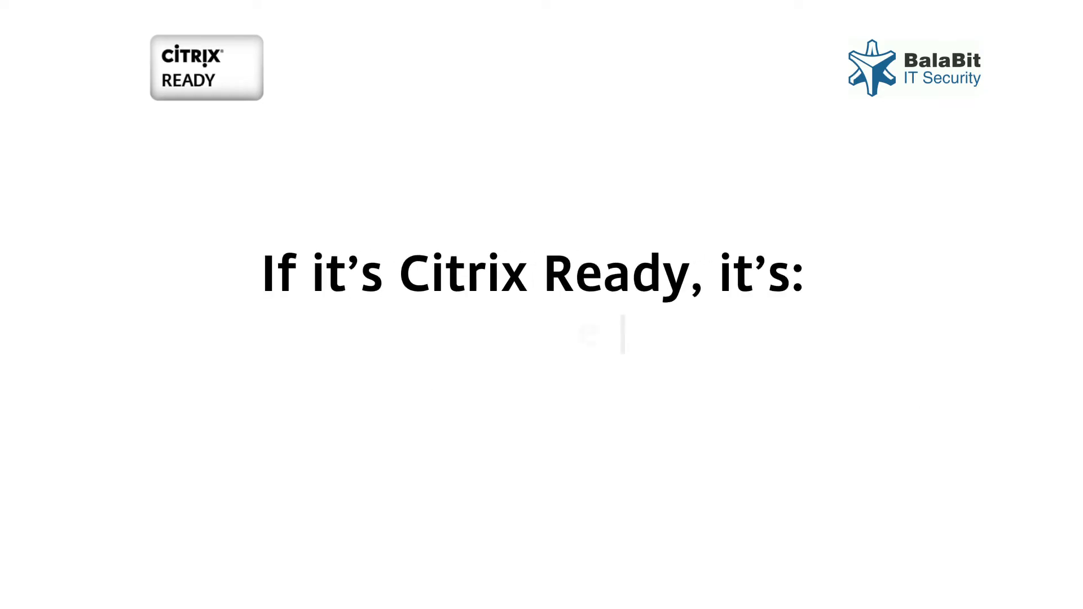
Step: Open the Drawing trail of the recorded ICA session so it replays in its own window
{"action": "type", "text": "Reliable"}
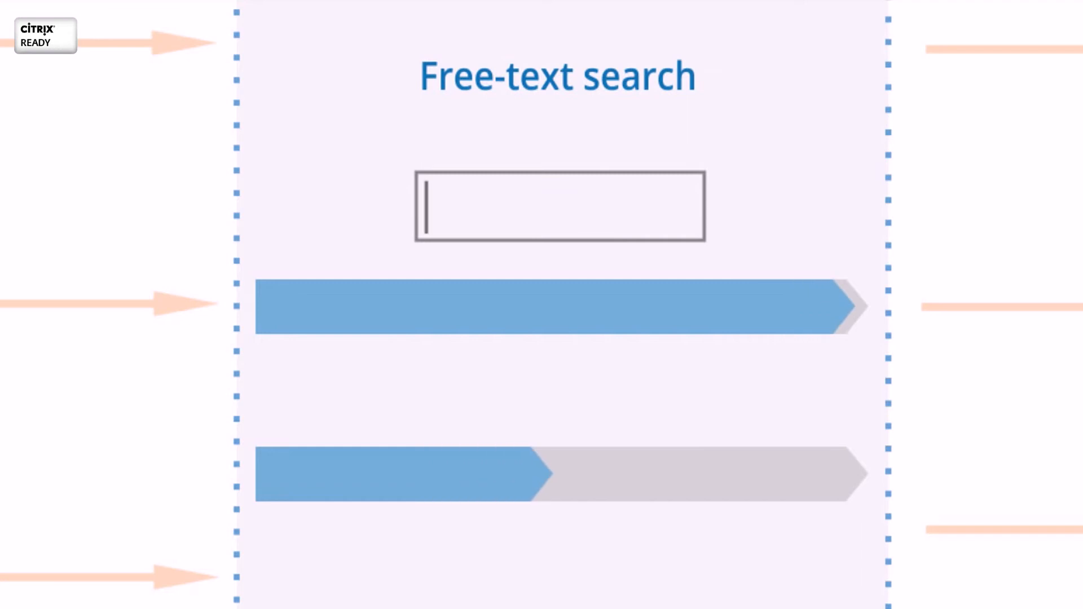
{"action": "type", "text": "keyword"}
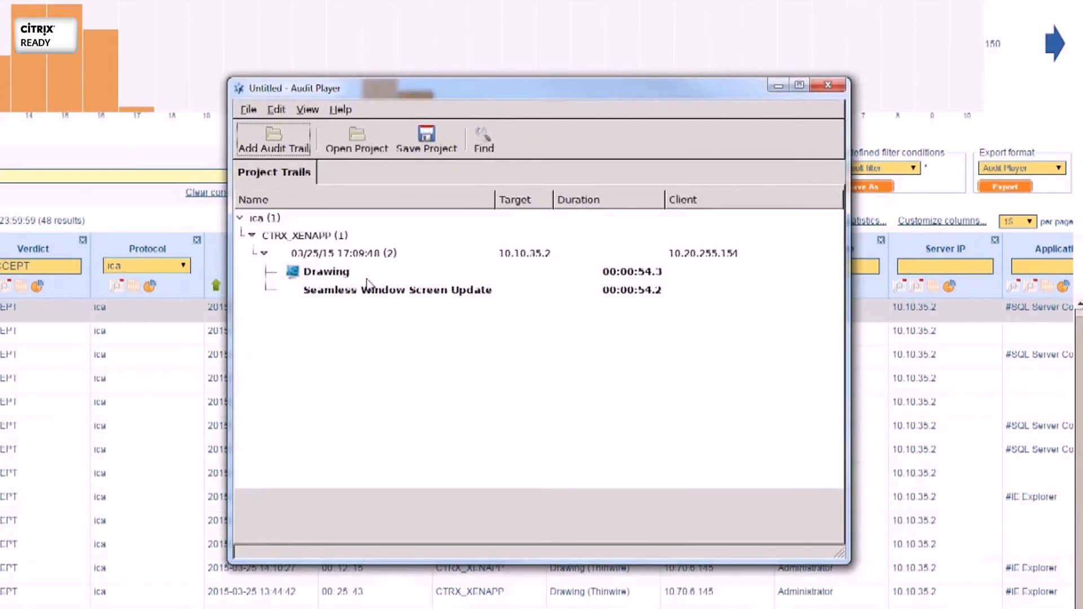
{"action": "double_click", "coordinate": [343, 252]}
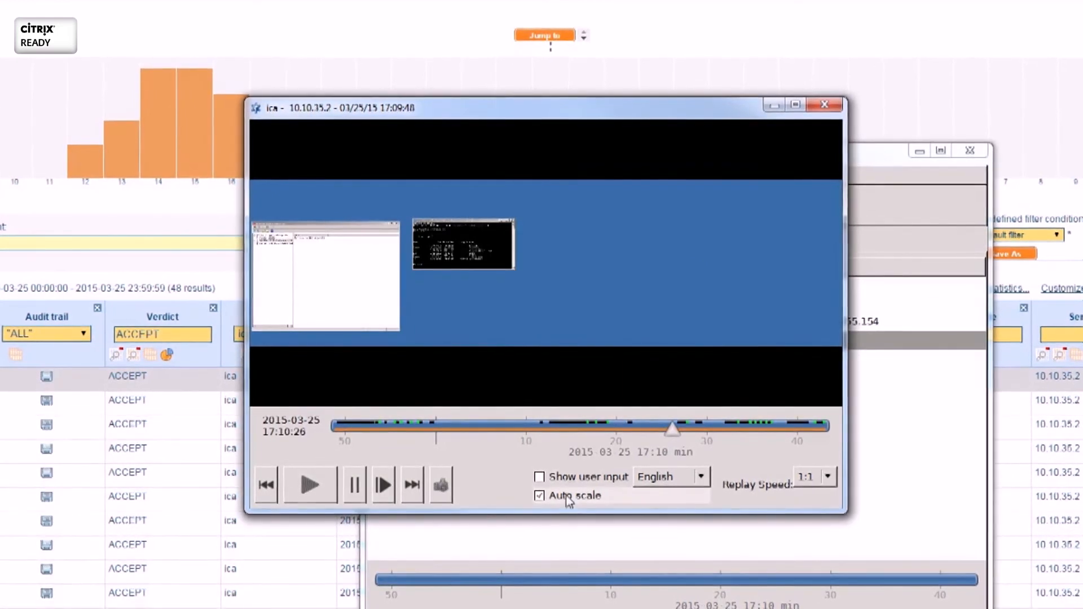
Step: Untick Auto scale for actual-size replay and tick Show user input to list keystrokes
{"action": "left_click", "coordinate": [539, 497]}
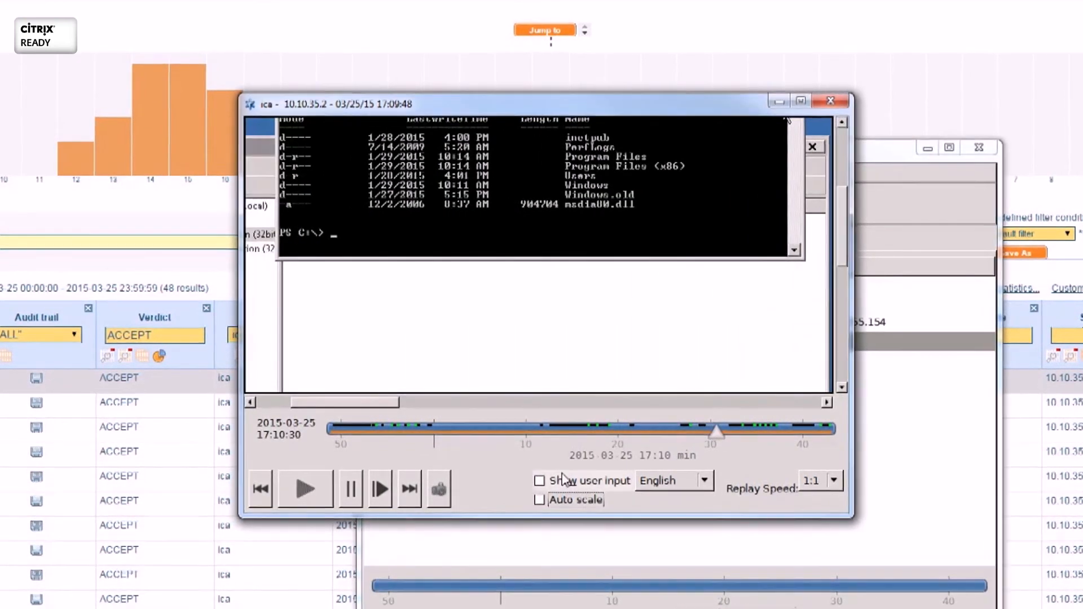
{"action": "left_click", "coordinate": [540, 480]}
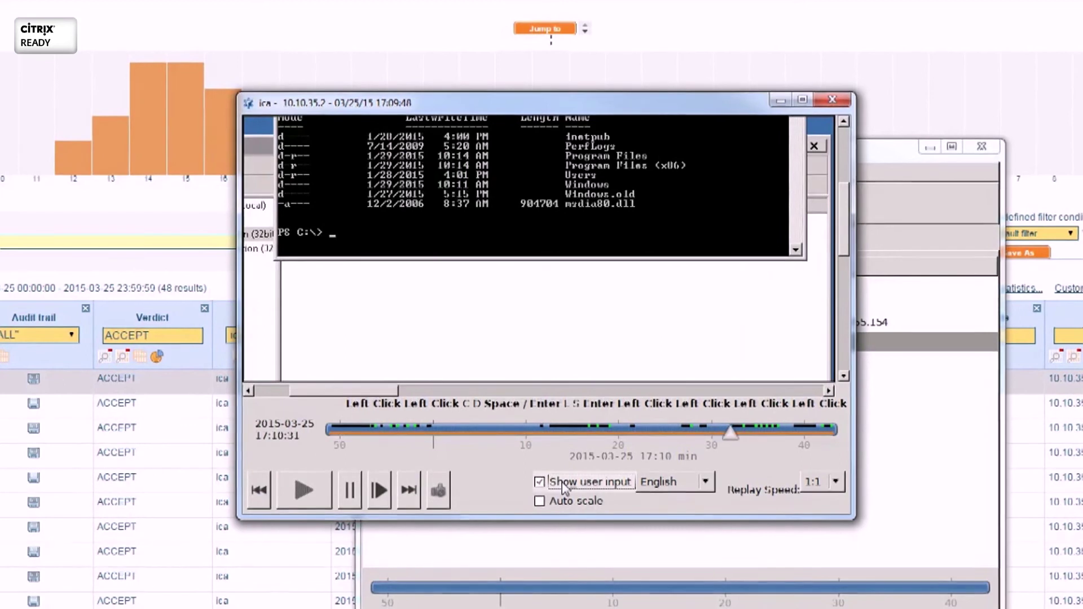